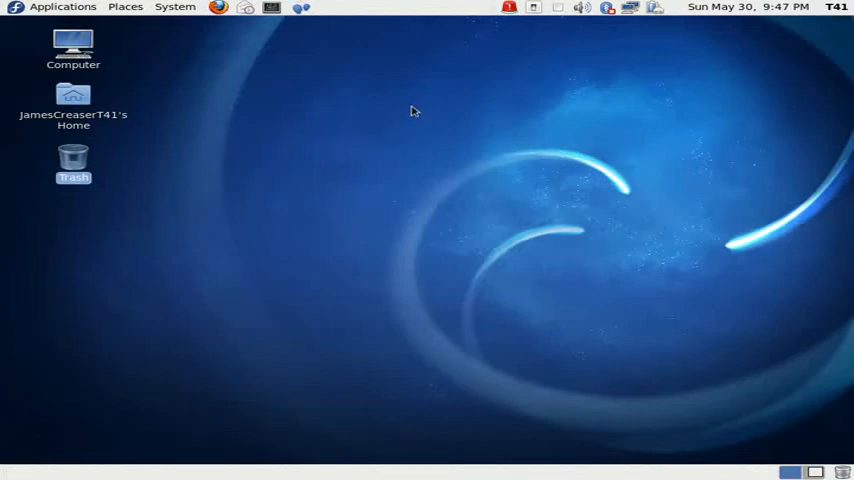
Step: Browse the Applications menu from the top panel and dismiss it without launching anything
drag(416, 108, 830, 388)
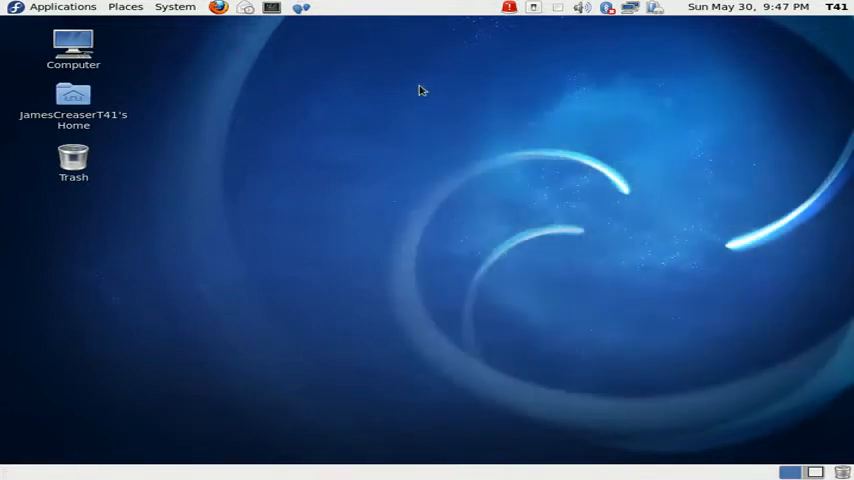
drag(420, 88, 840, 340)
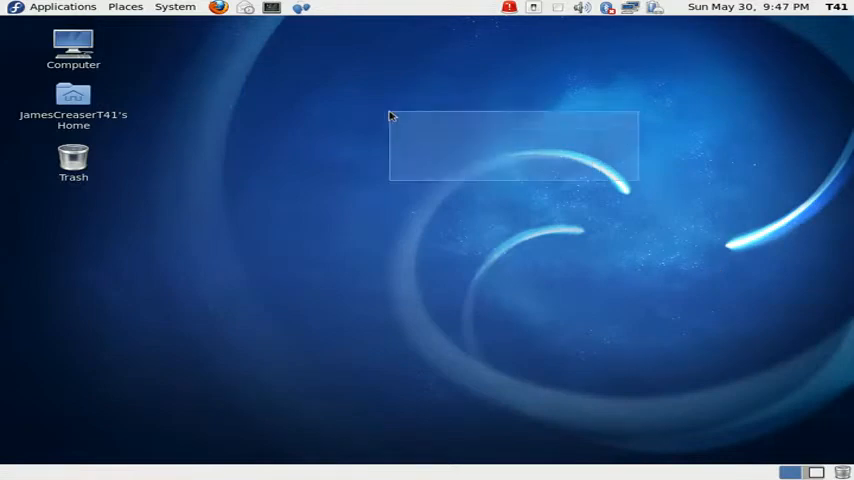
click(62, 8)
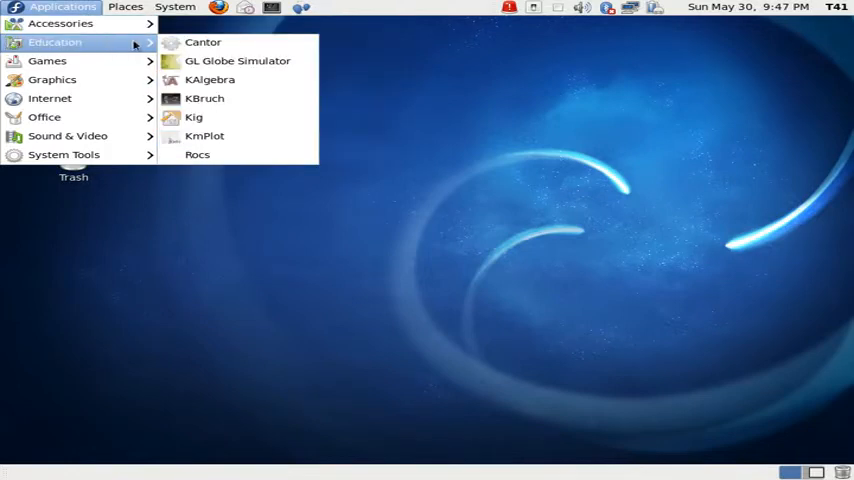
mouse_move(210, 80)
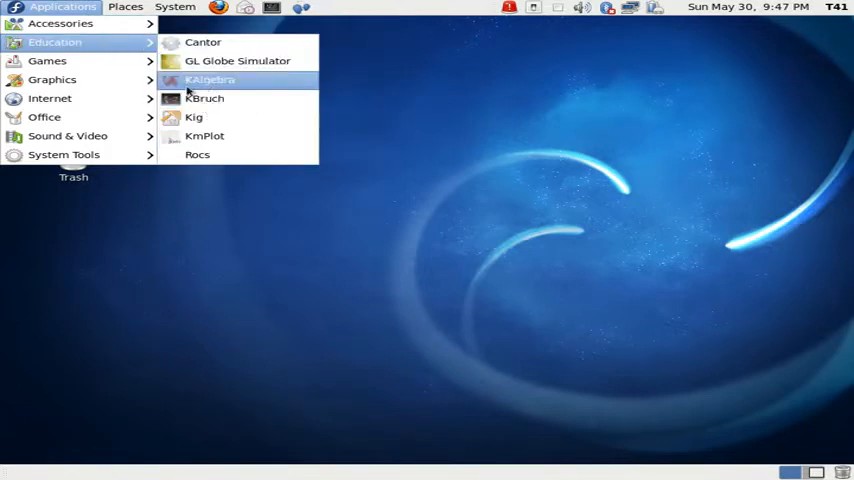
mouse_move(204, 98)
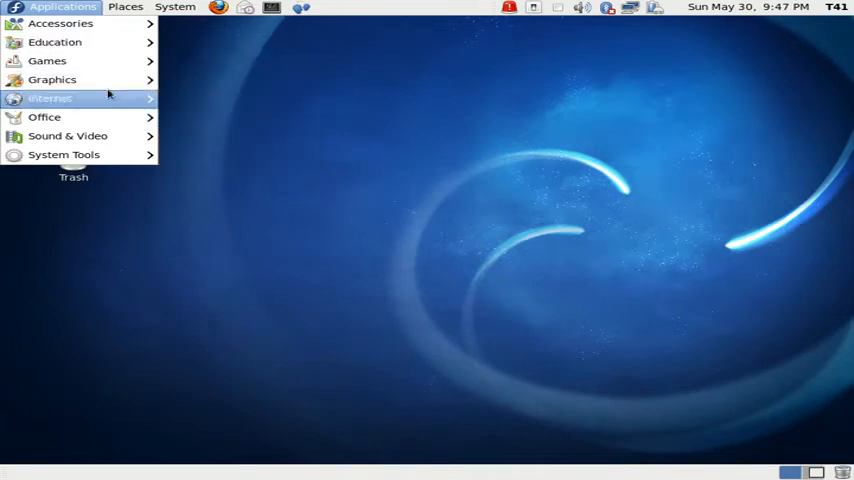
click(344, 52)
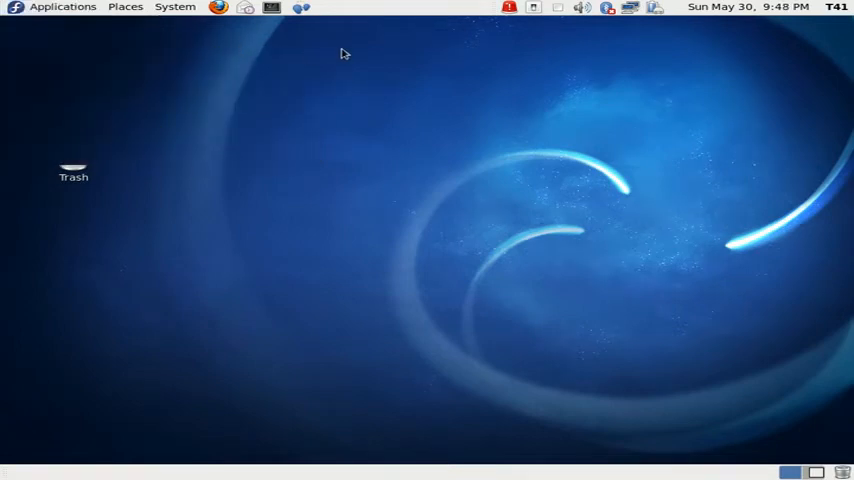
mouse_move(300, 8)
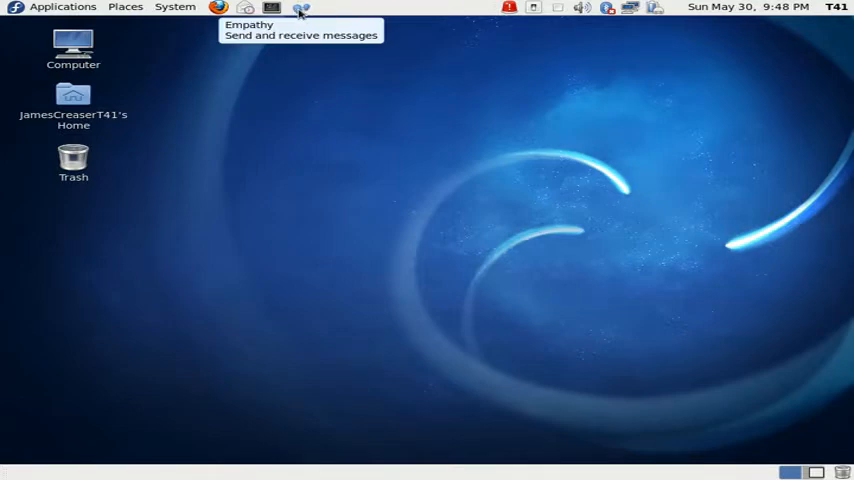
mouse_move(248, 8)
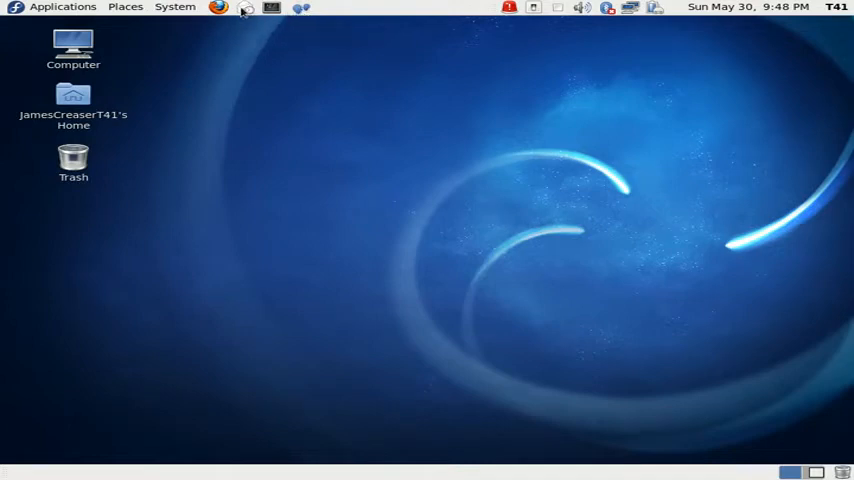
mouse_move(246, 8)
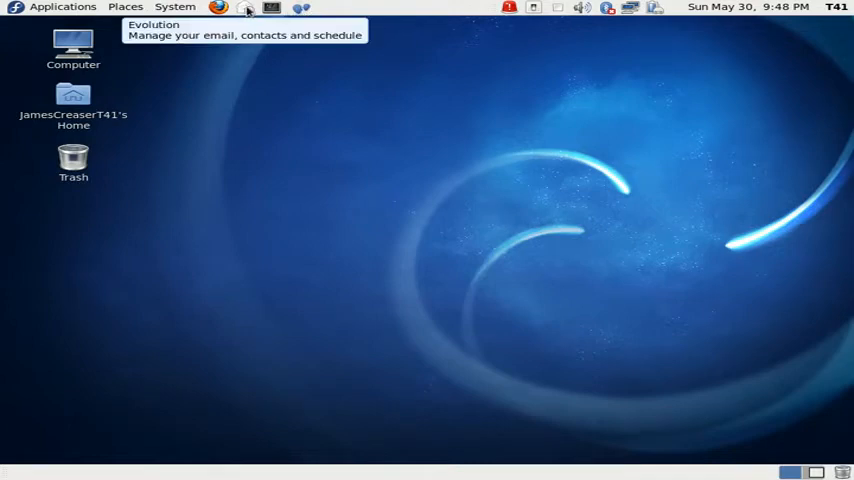
mouse_move(400, 168)
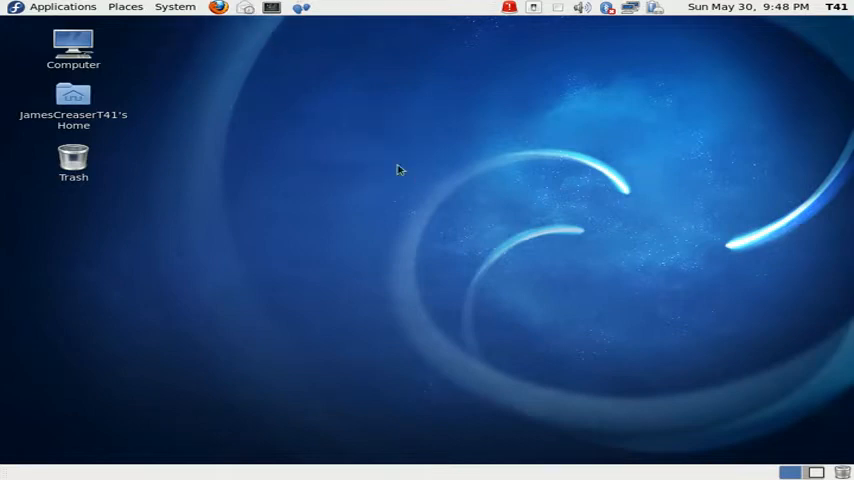
Step: Launch the Déjà Dup backup tool from Applications and close its window
click(62, 8)
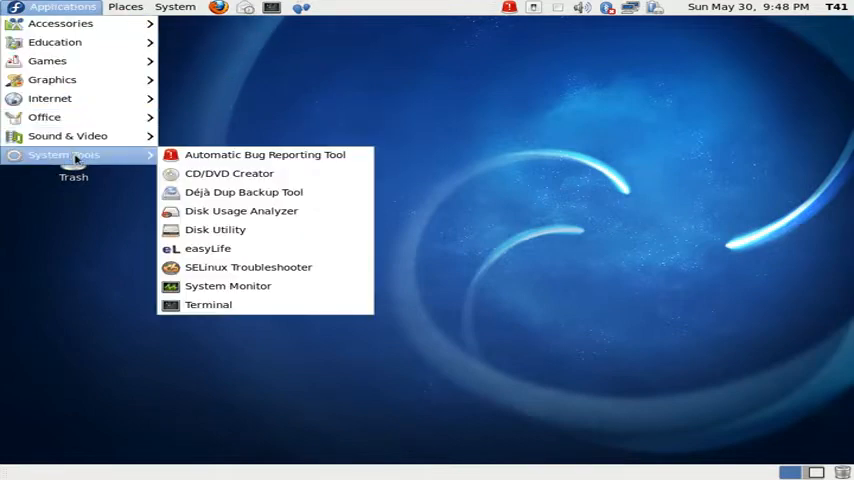
mouse_move(242, 192)
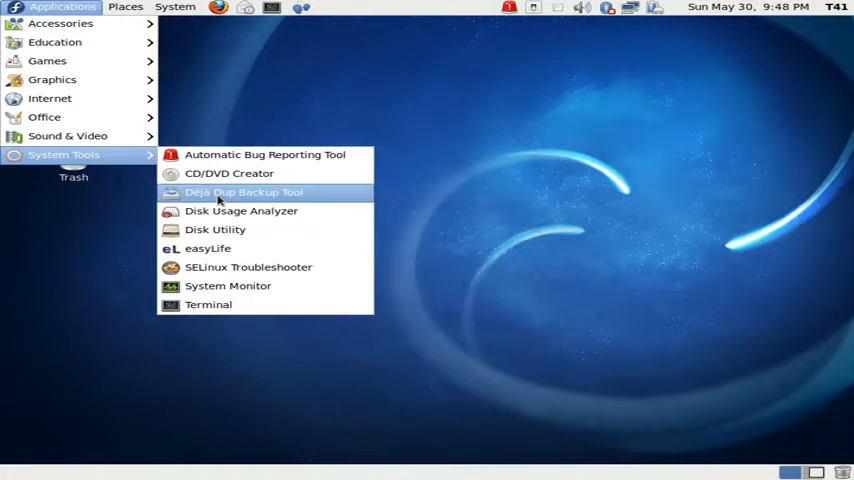
click(244, 192)
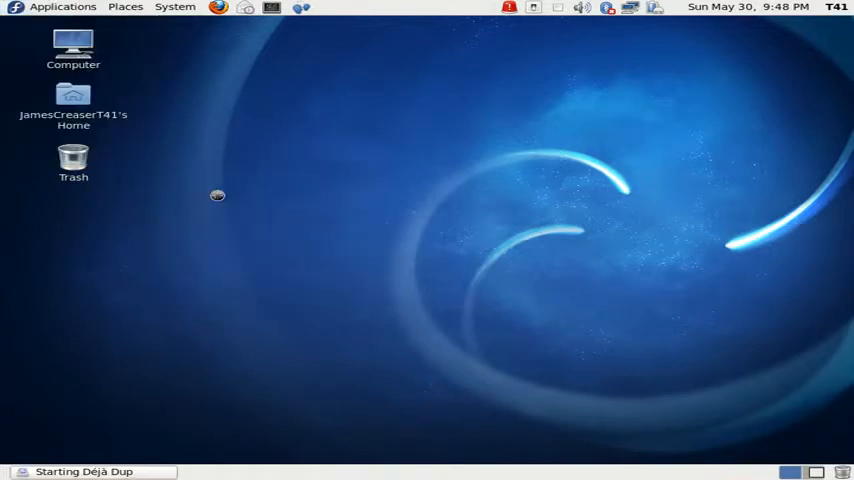
mouse_move(544, 132)
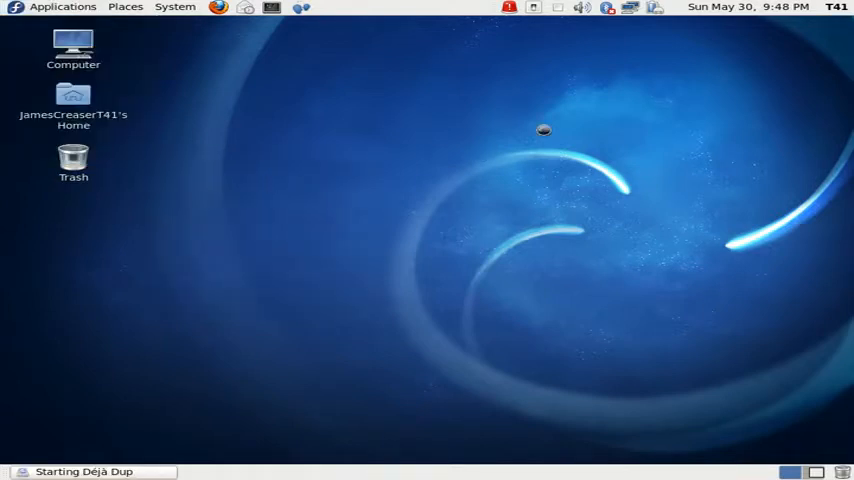
mouse_move(376, 112)
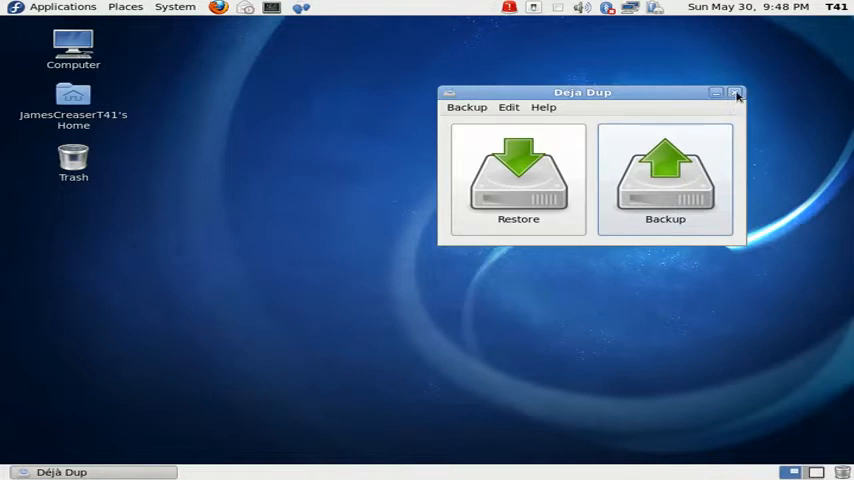
drag(582, 92, 616, 88)
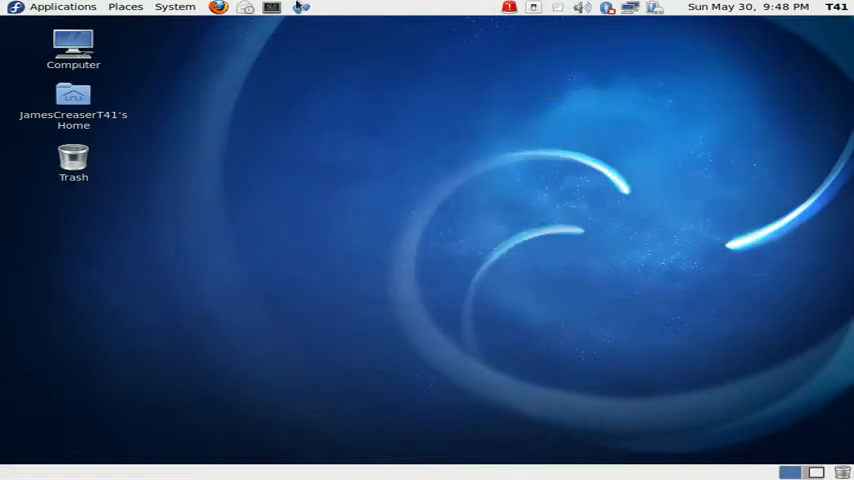
Step: Start Color Management from System Preferences, review its Defaults, Devices and Profiles tabs, then close it
click(176, 8)
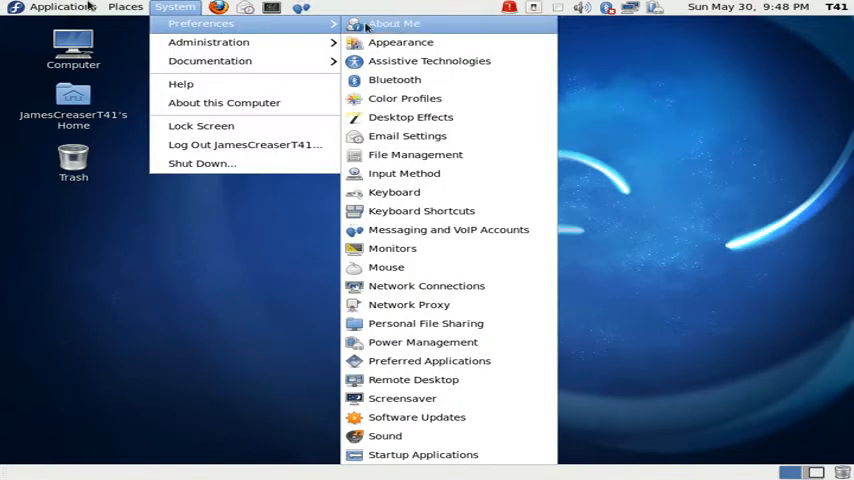
mouse_move(404, 98)
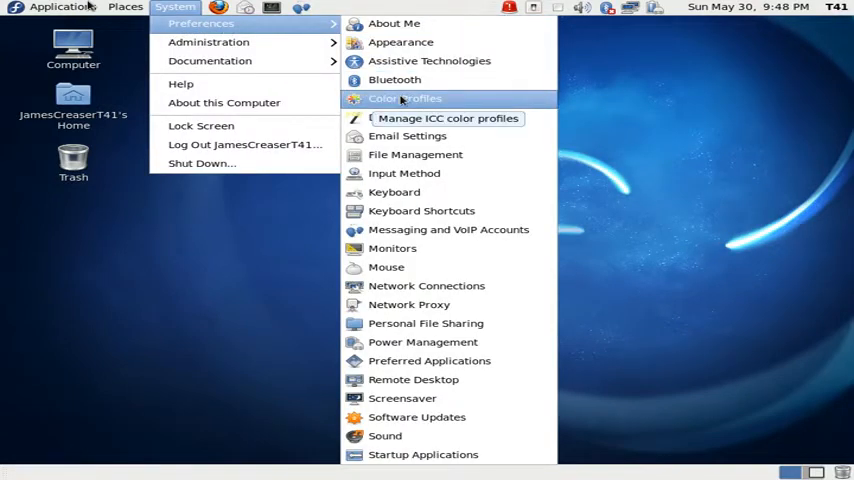
click(404, 98)
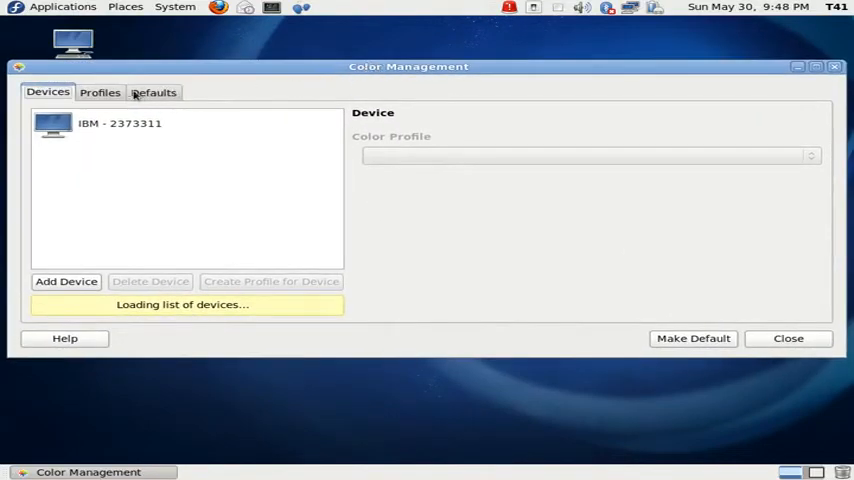
click(152, 92)
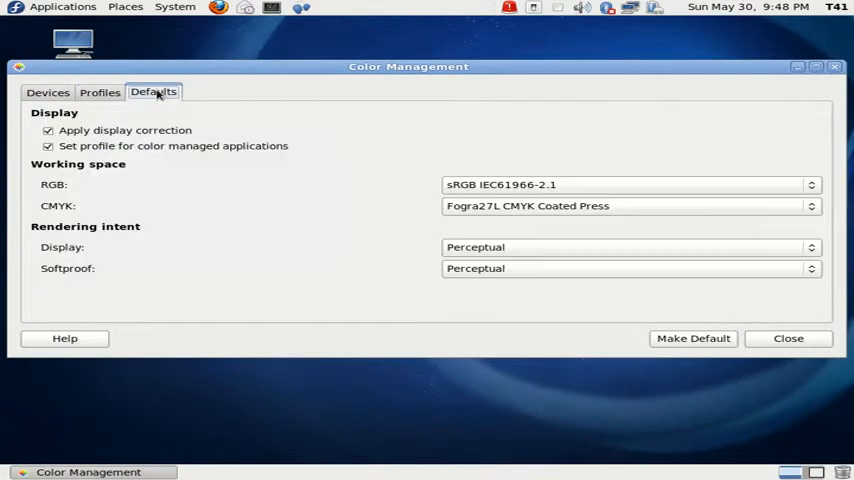
click(48, 92)
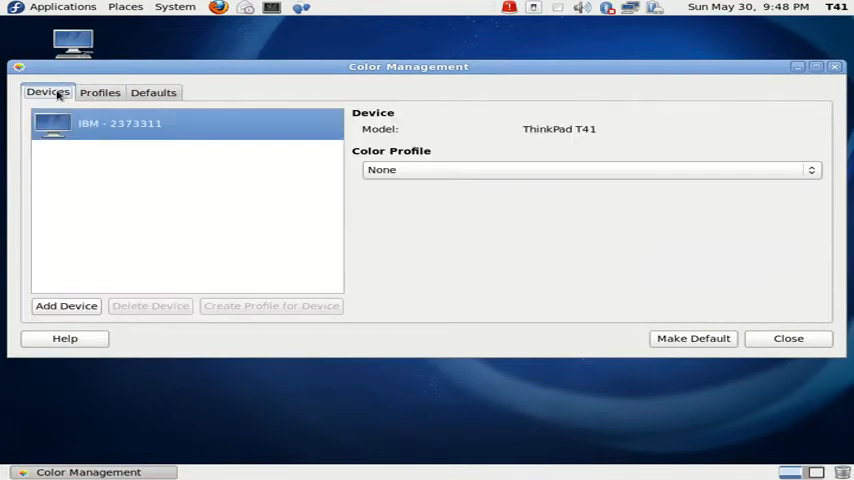
mouse_move(84, 96)
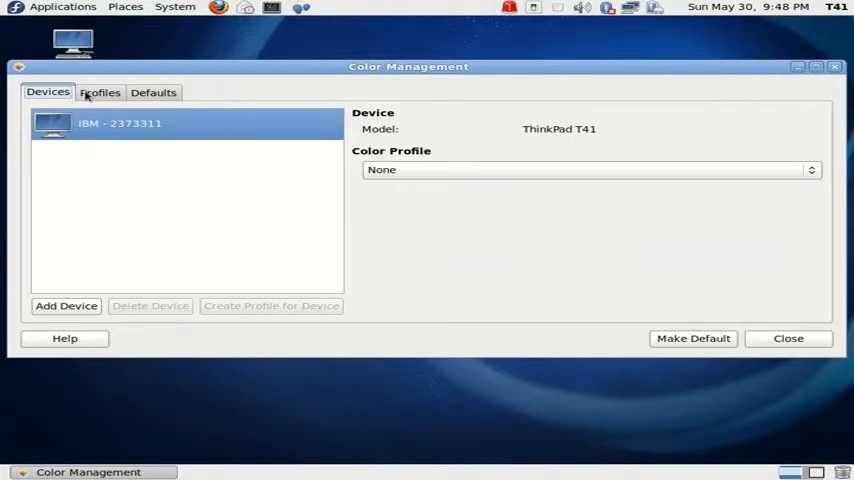
click(100, 92)
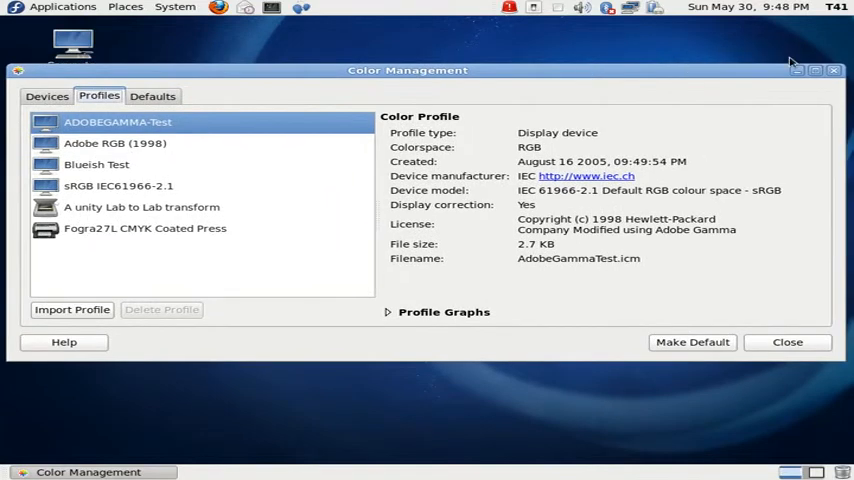
click(788, 340)
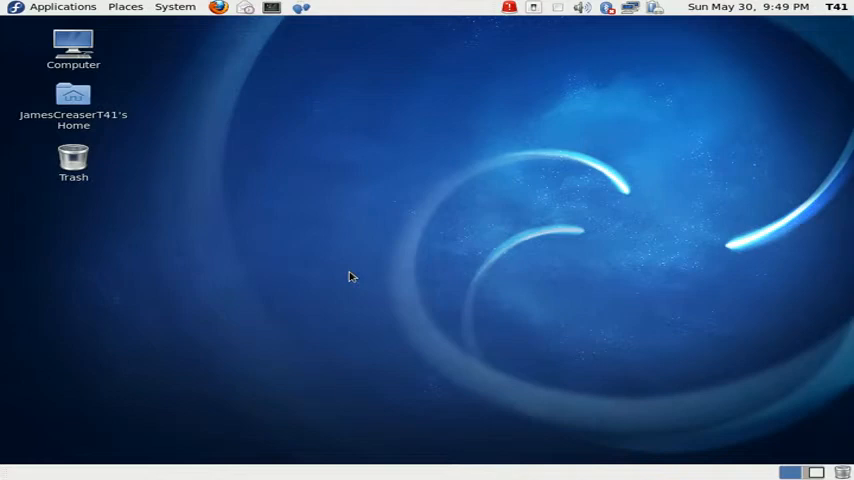
Step: Launch Firefox from the panel onto the Fedora Project start page, then reopen the Applications list at Education
click(218, 8)
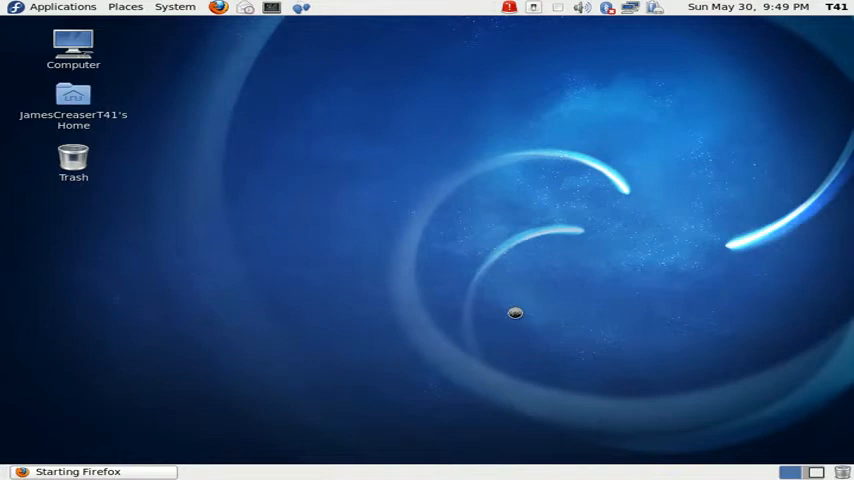
mouse_move(490, 312)
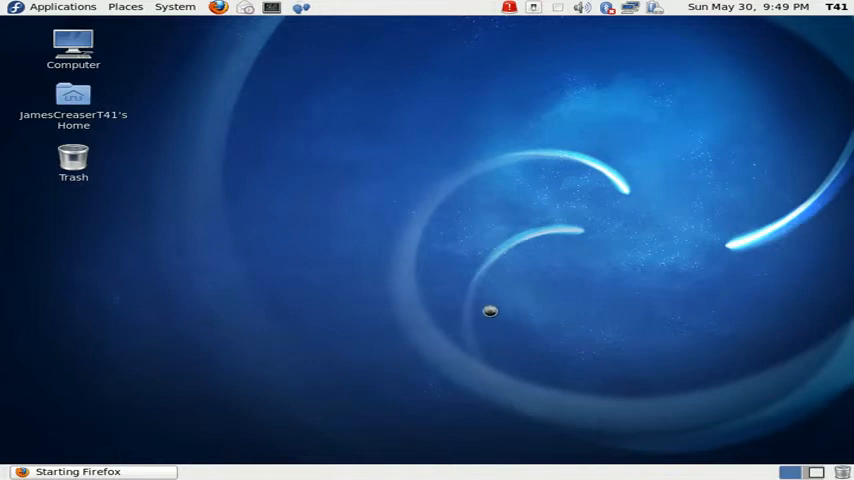
mouse_move(164, 112)
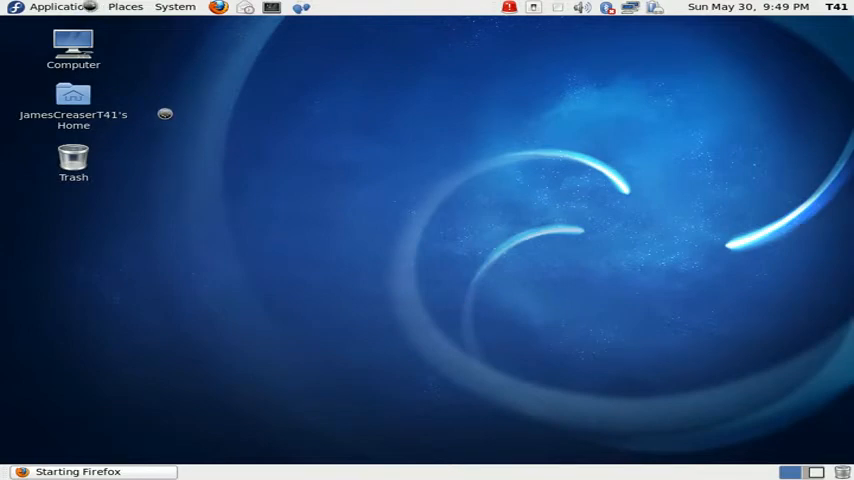
click(64, 10)
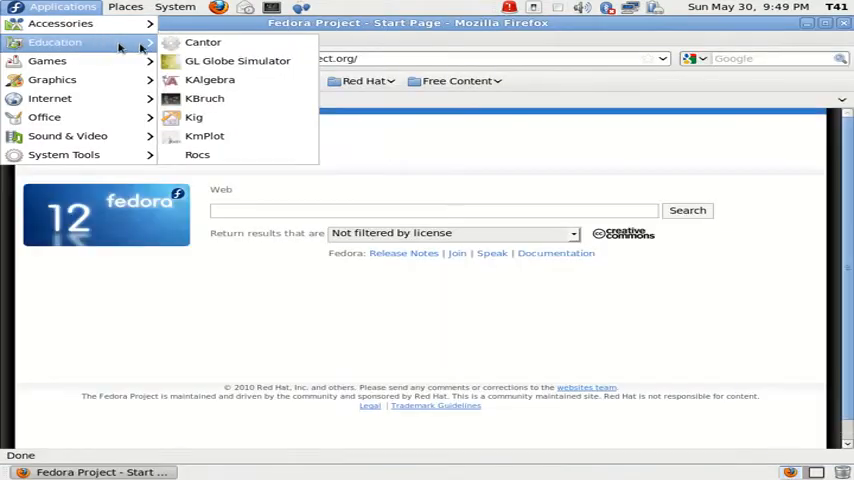
Step: Launch the Printing tool from System > Administration alongside Firefox
click(176, 8)
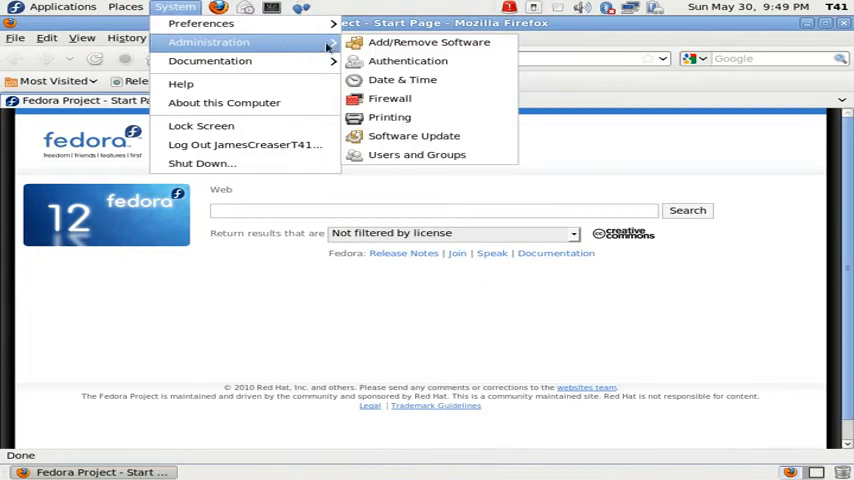
click(390, 116)
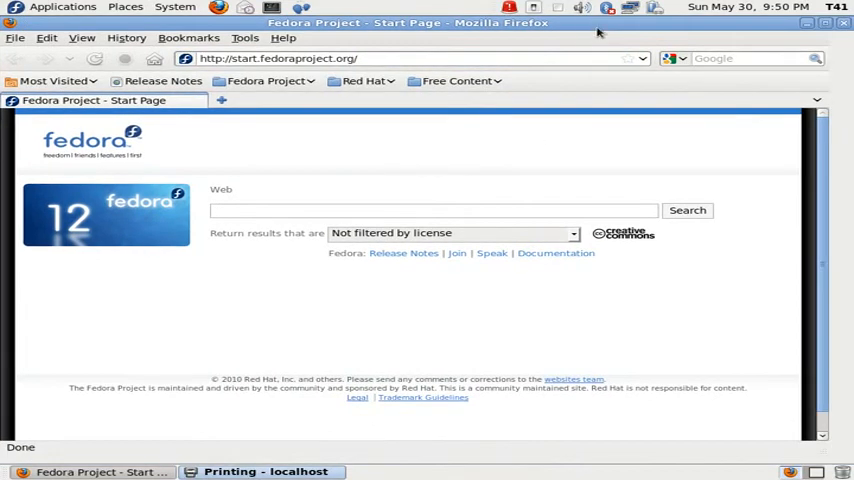
Step: Bring up the Printing - localhost window showing no printers, then close it
click(400, 58)
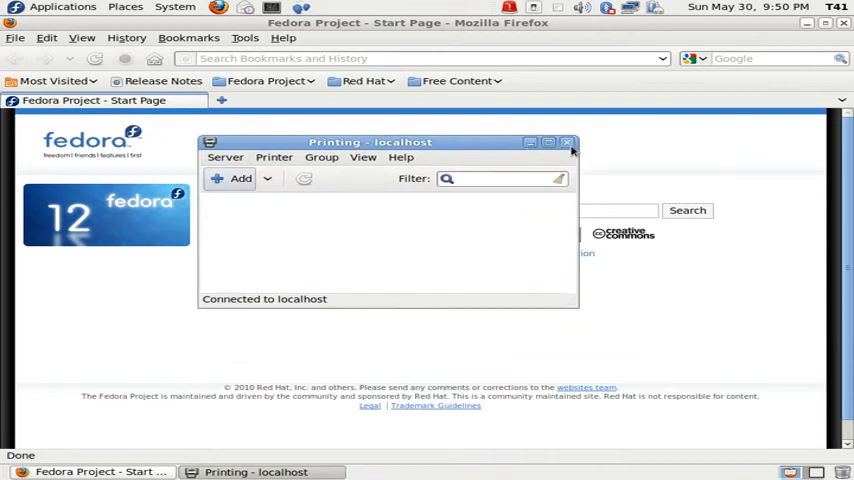
click(568, 142)
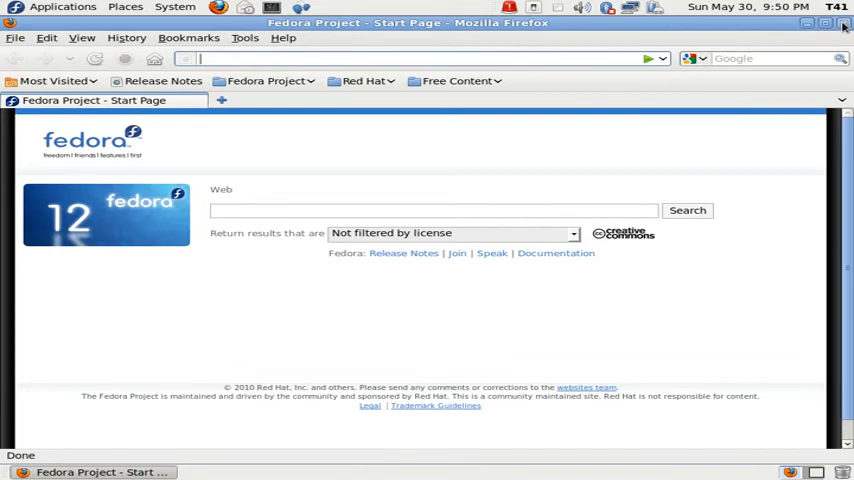
mouse_move(844, 24)
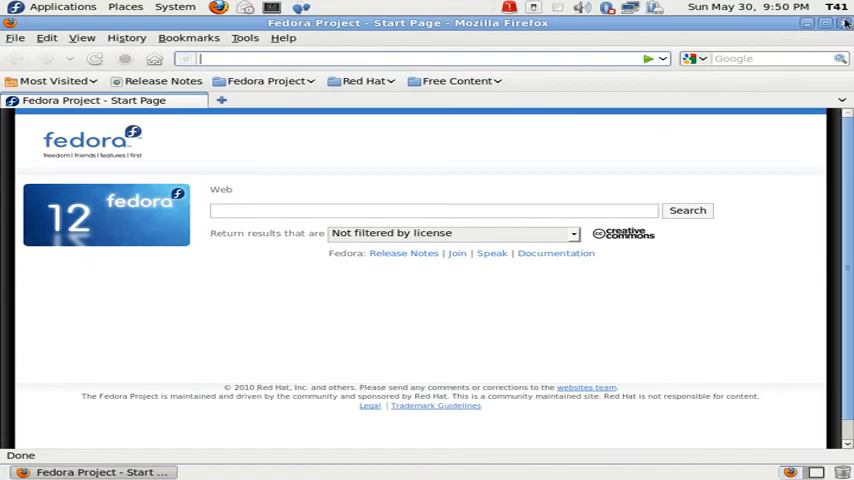
Step: Close Firefox, leaving the bare desktop with its Computer, Home and Trash icons
click(844, 22)
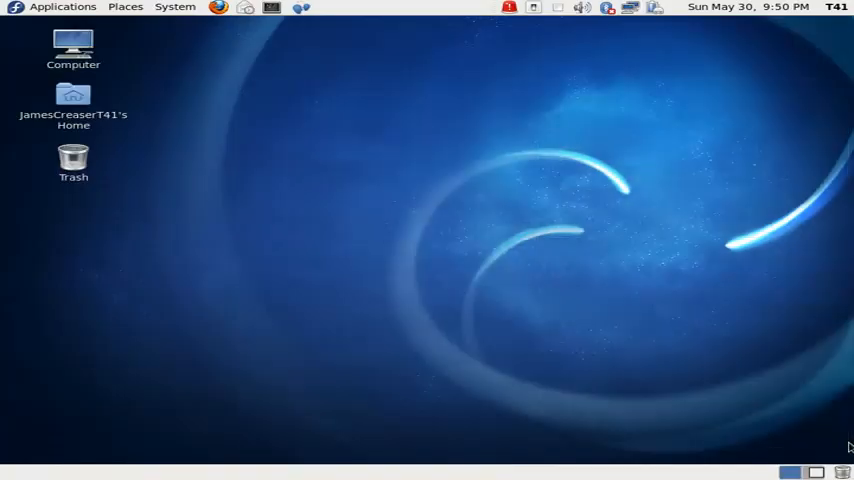
drag(348, 118, 404, 148)
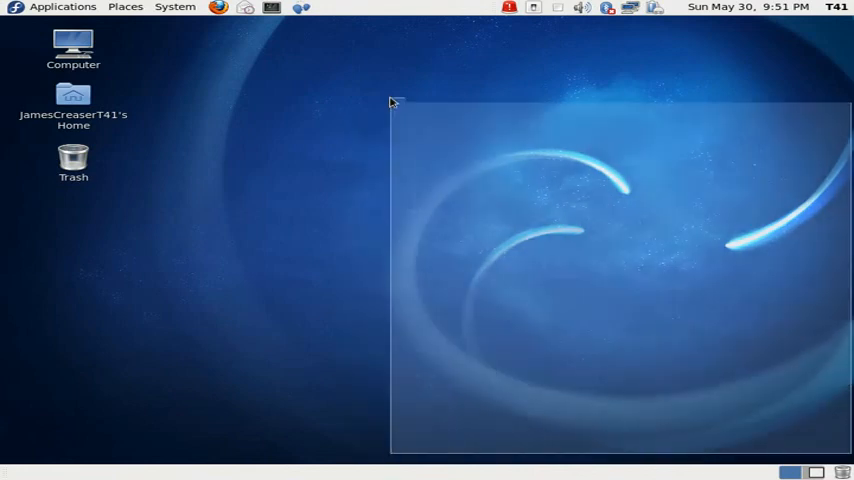
drag(390, 104, 440, 140)
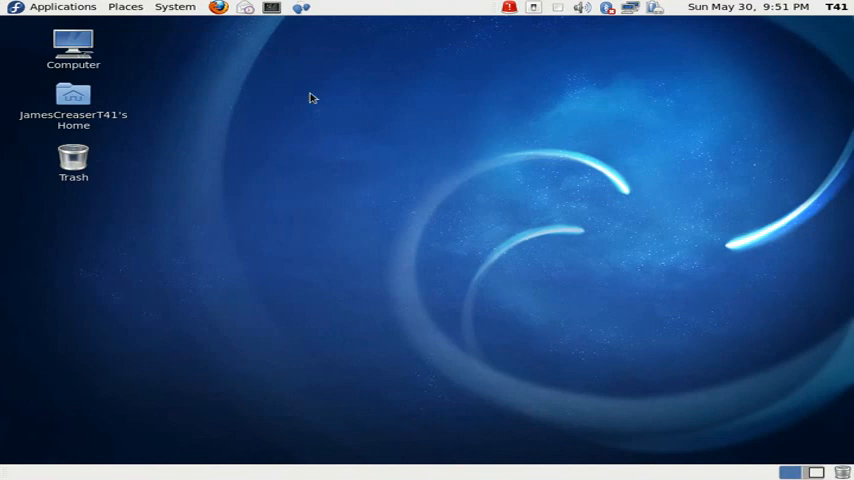
mouse_move(536, 52)
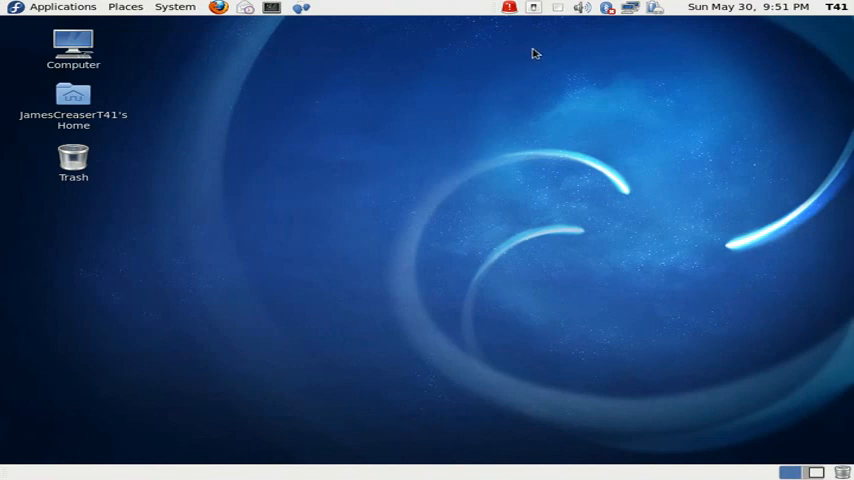